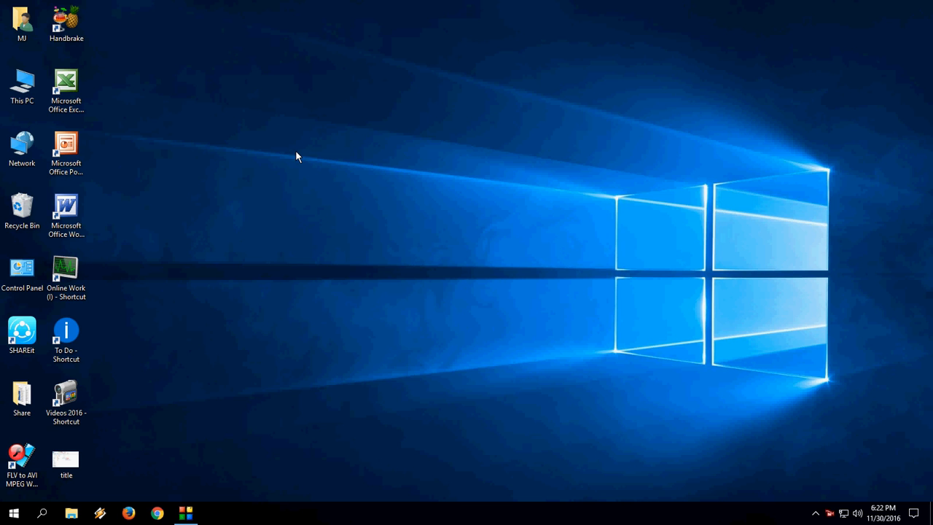
- Launch This PC from the desktop to reach the computer's drives
double_click(22, 81)
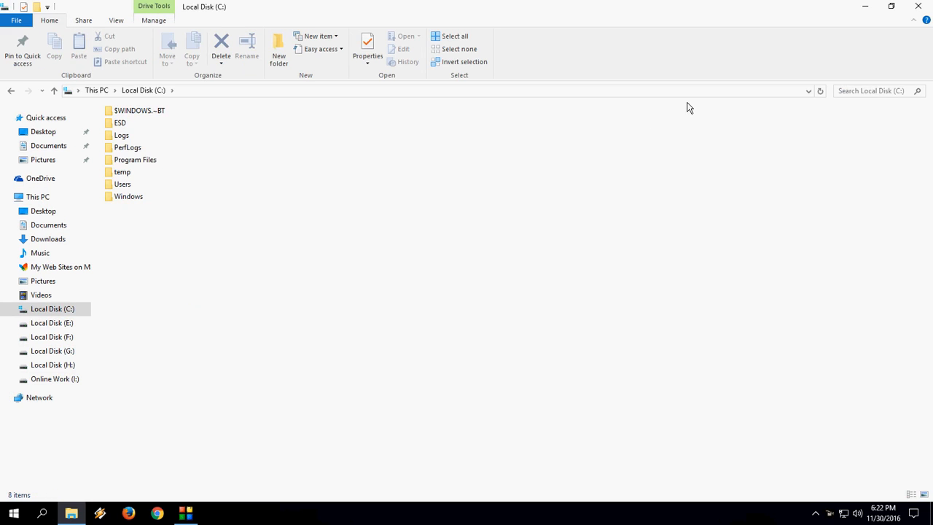
mouse_move(860, 93)
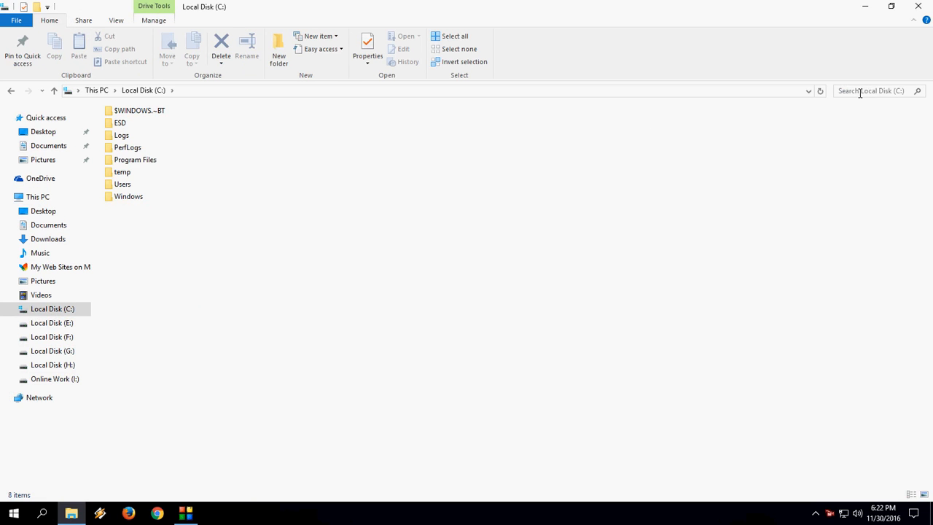
click(872, 90)
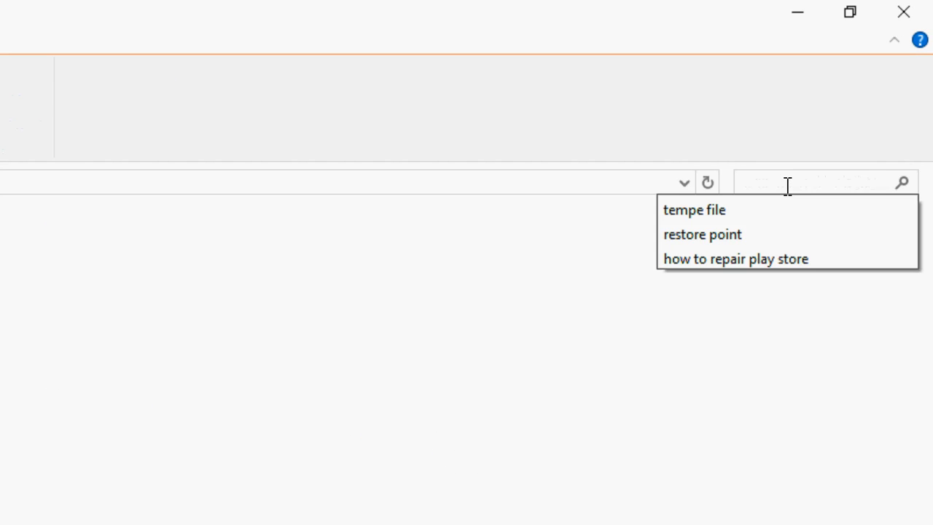
mouse_move(734, 258)
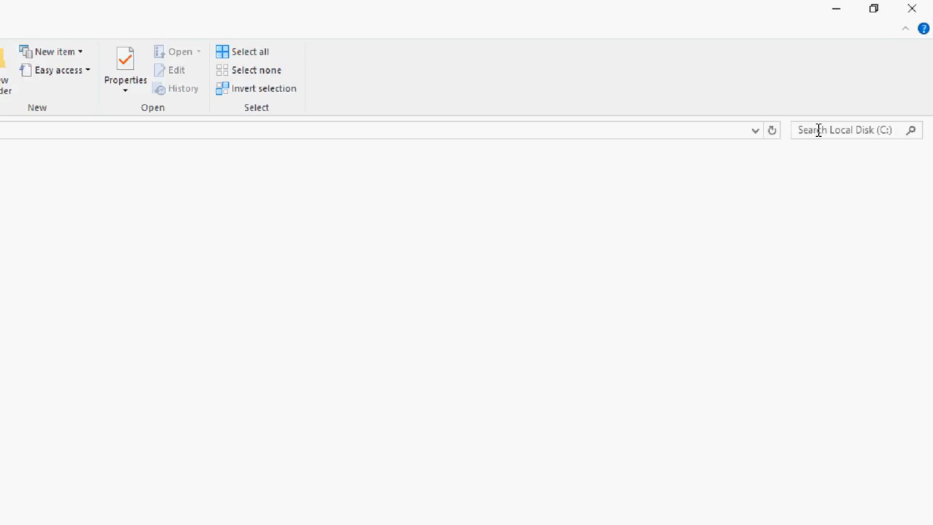
- Activate the search box on Local Disk (C:) to reveal the Search ribbon
click(845, 128)
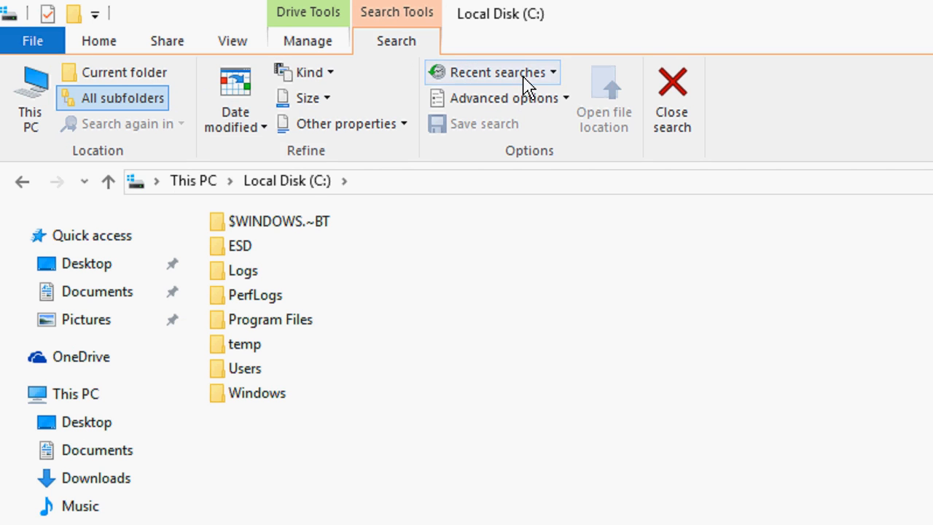
mouse_move(561, 83)
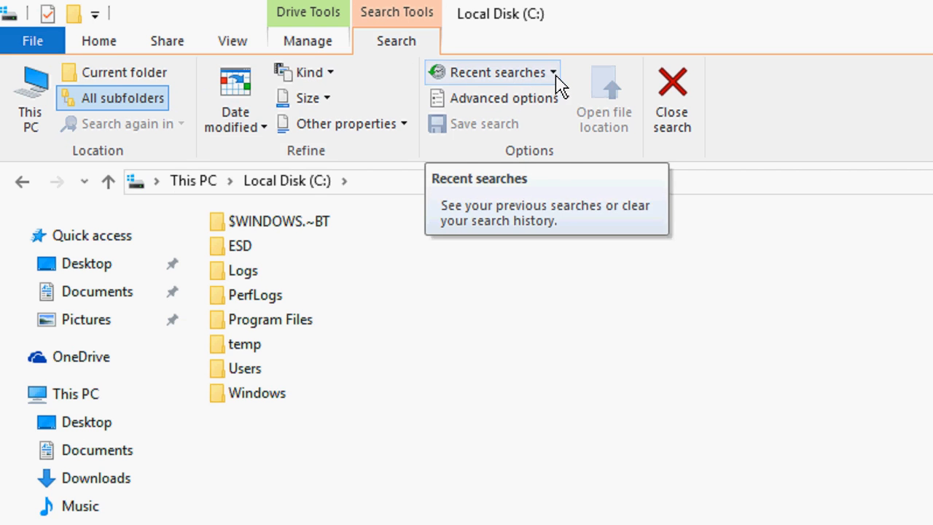
- Clear all saved search history from the Recent searches list
click(493, 71)
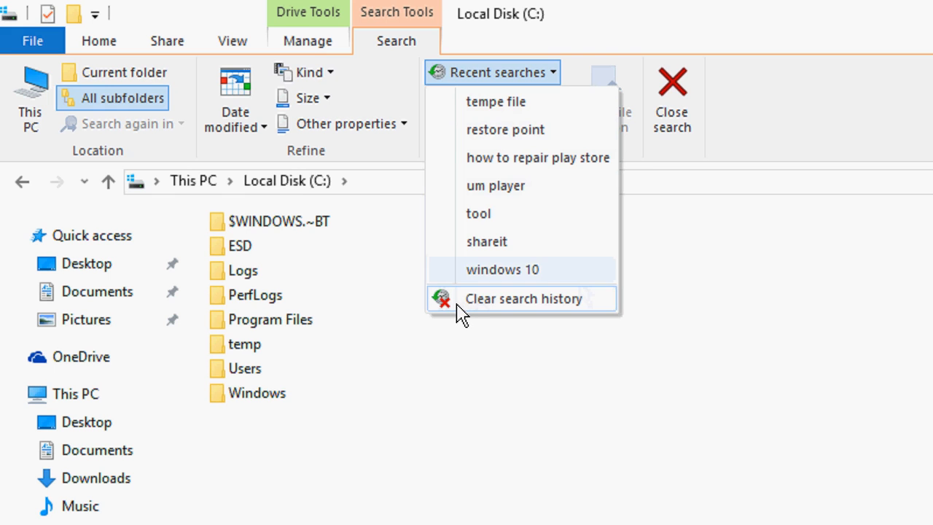
mouse_move(502, 309)
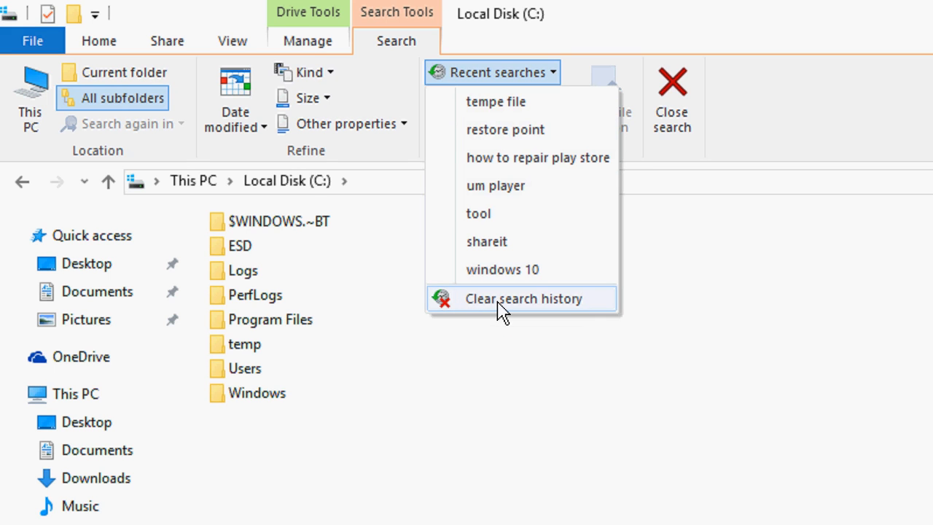
click(525, 298)
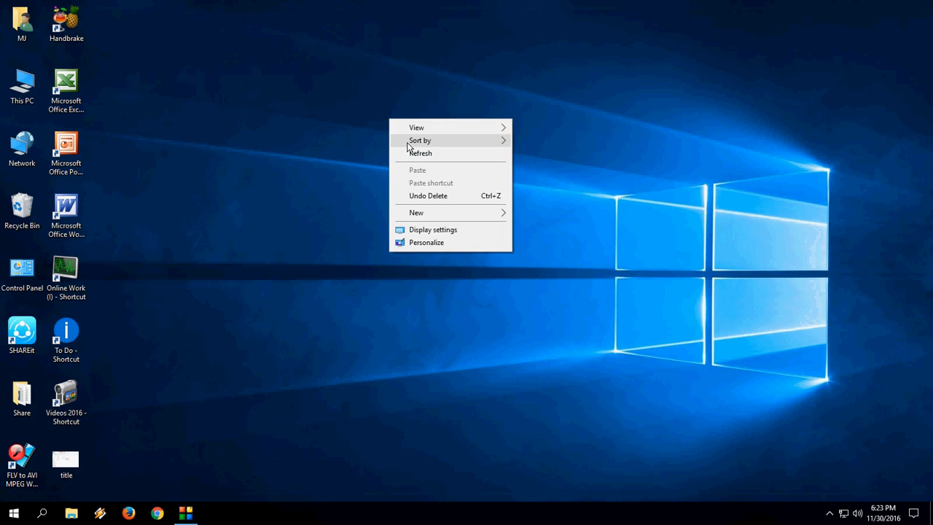
- Refresh the desktop, reopen Local Disk (C:) via This PC and verify the search box suggests nothing
click(22, 83)
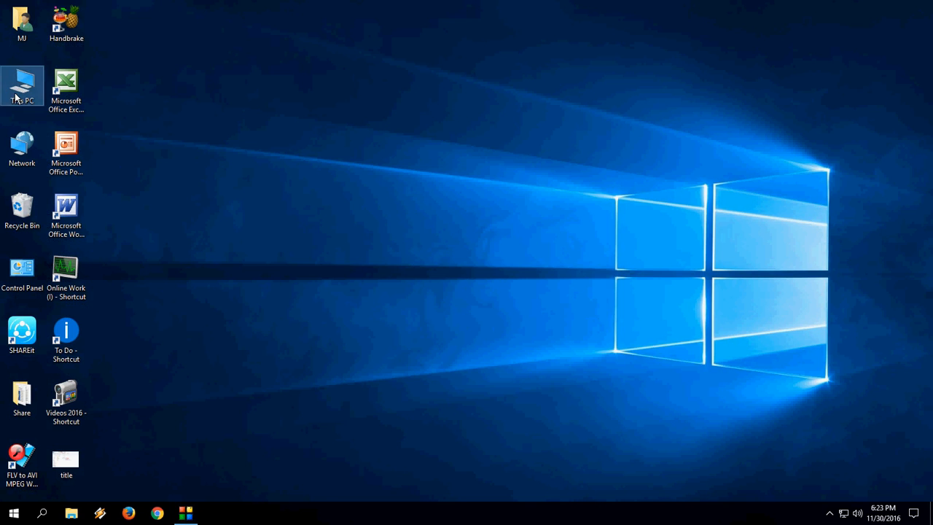
double_click(22, 85)
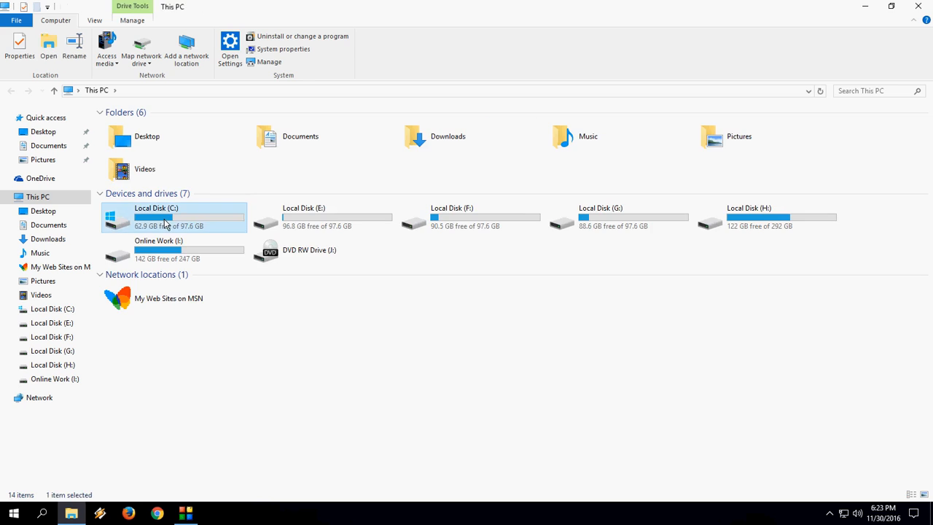
double_click(155, 217)
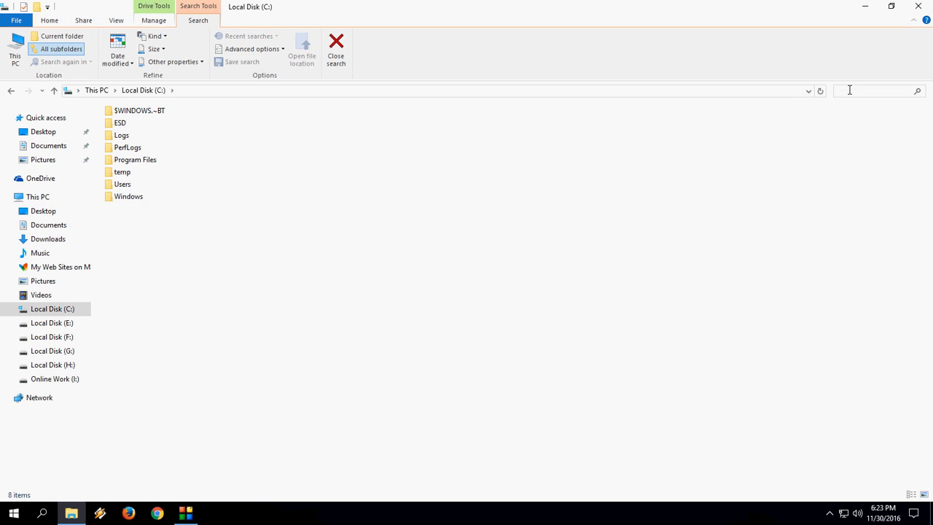
click(50, 21)
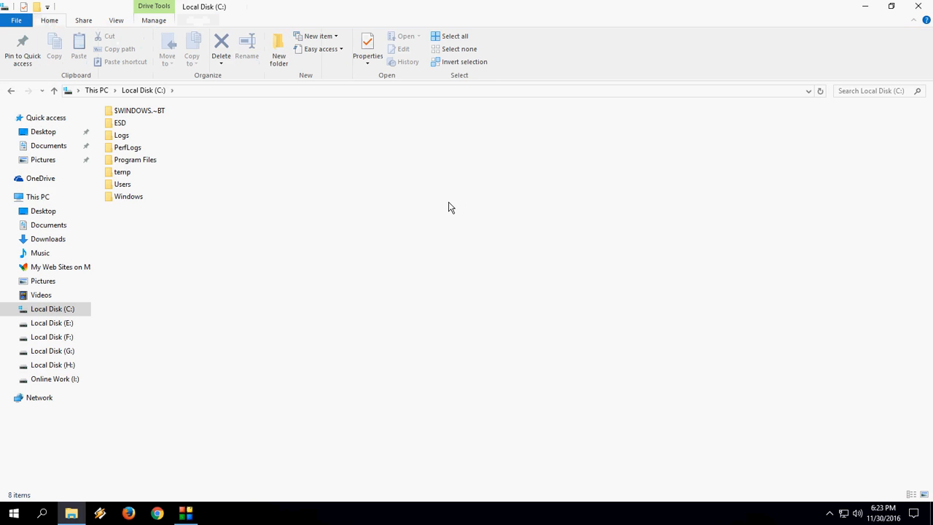